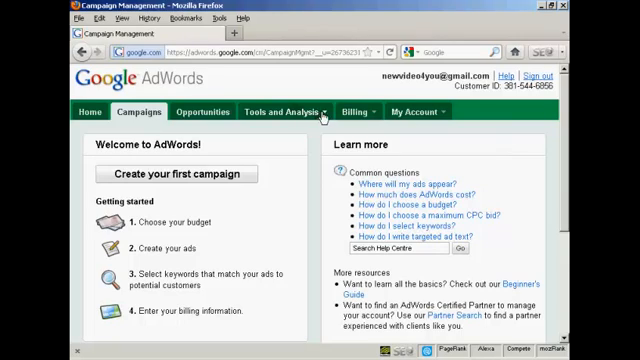
Launch the Contextual Targeting Tool from the Tools and Analysis menu
click(280, 112)
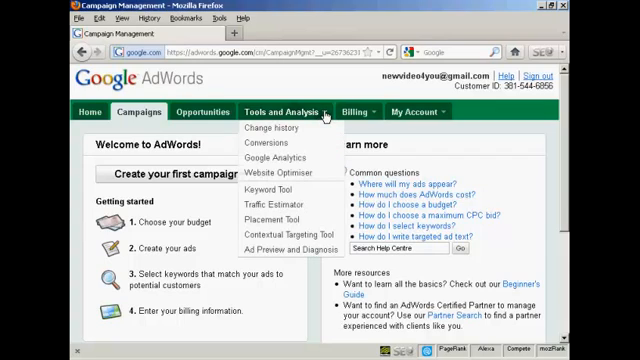
mouse_move(288, 232)
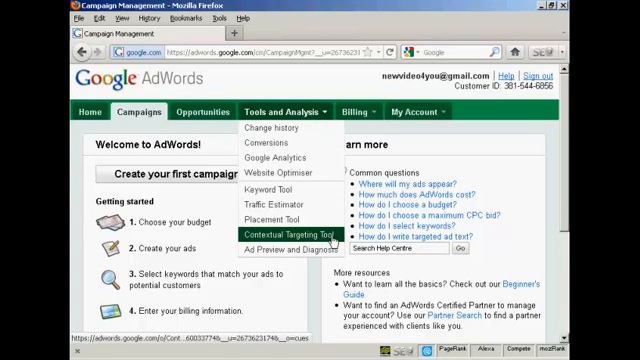
click(290, 234)
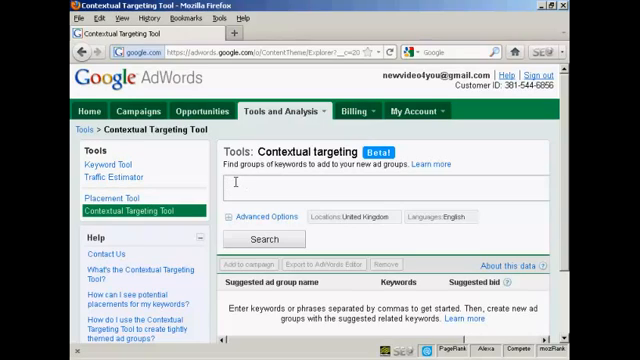
Enter the phrases 'Dog training, puppy training' into the tool's keyword box
text(Dog)
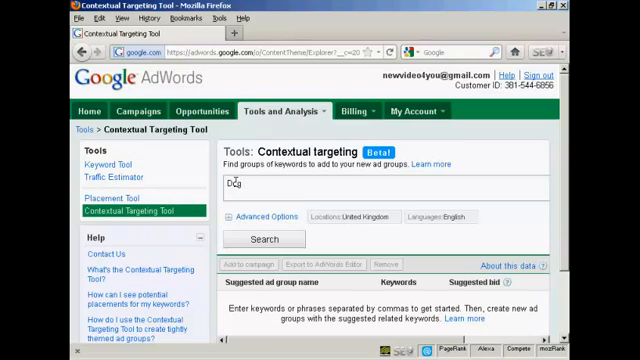
text(training)
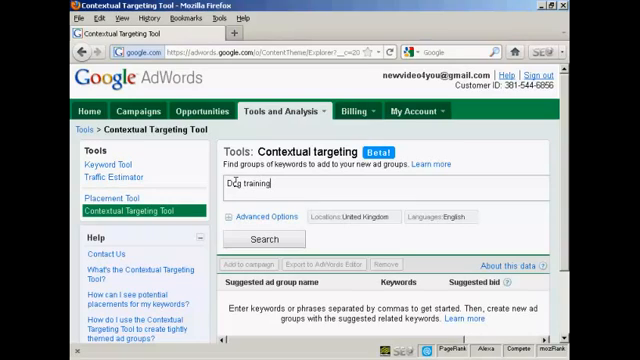
text(,)
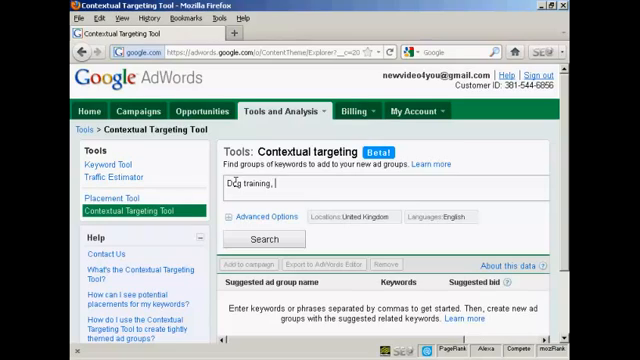
text(puppy training)
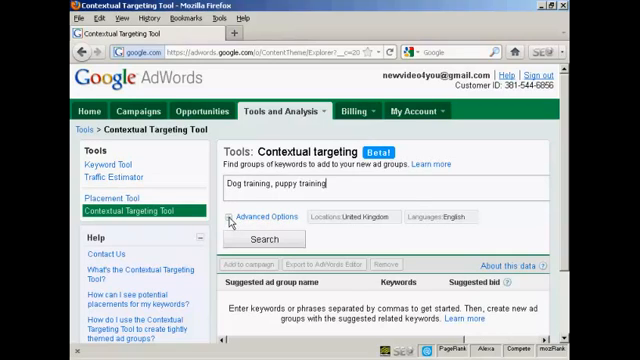
Under Advanced Options target United States in English and search for suggested ad groups
click(254, 216)
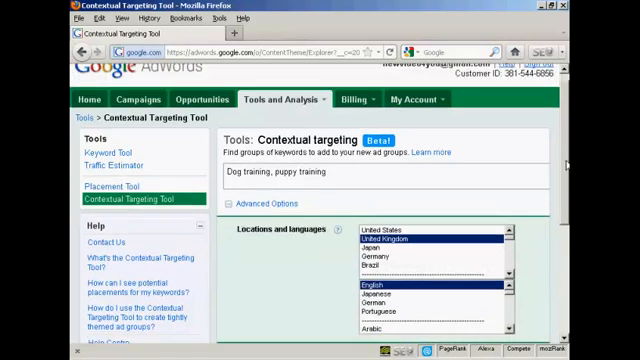
scroll(down, 3)
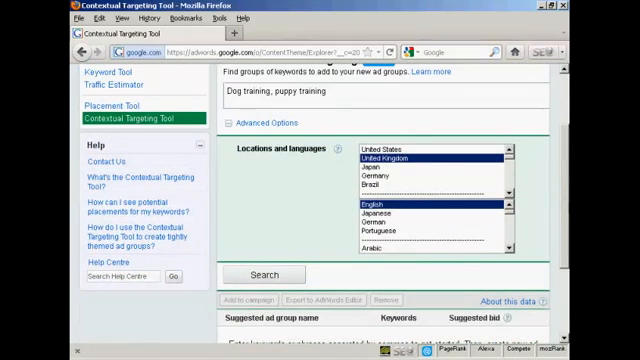
scroll(down, 3)
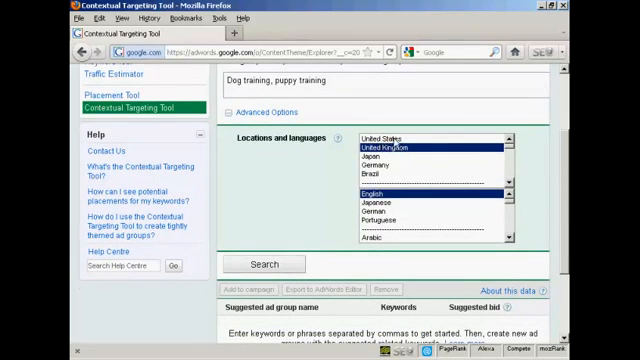
click(422, 138)
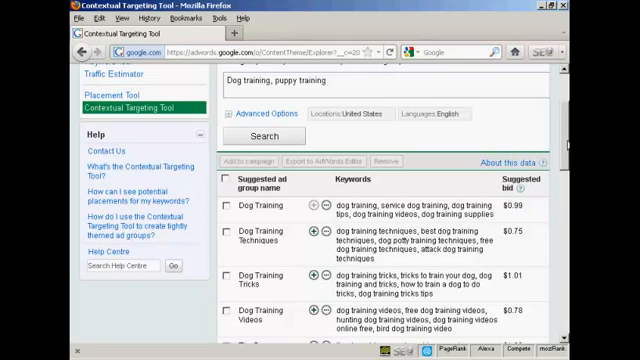
scroll(down, 3)
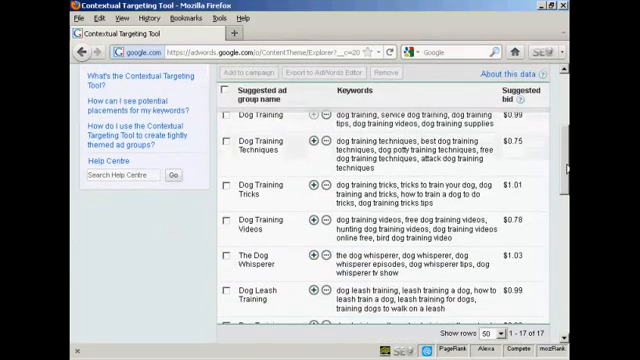
scroll(down, 3)
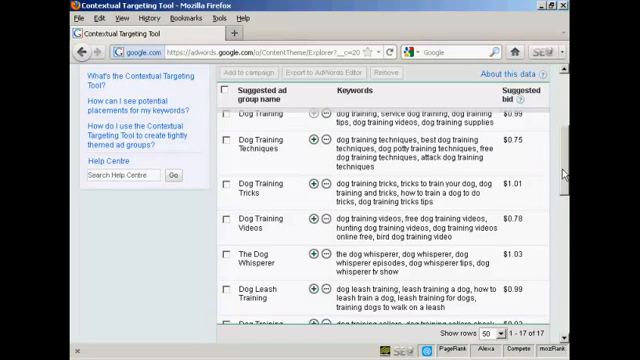
scroll(down, 3)
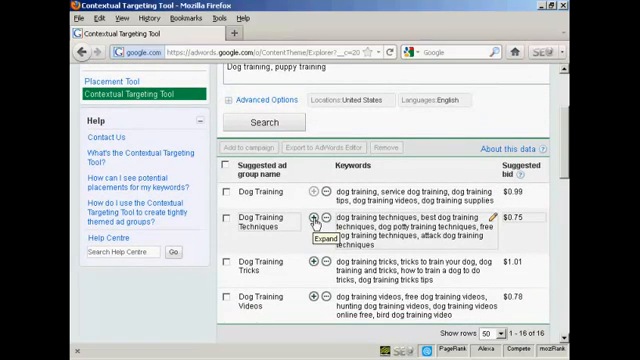
click(296, 216)
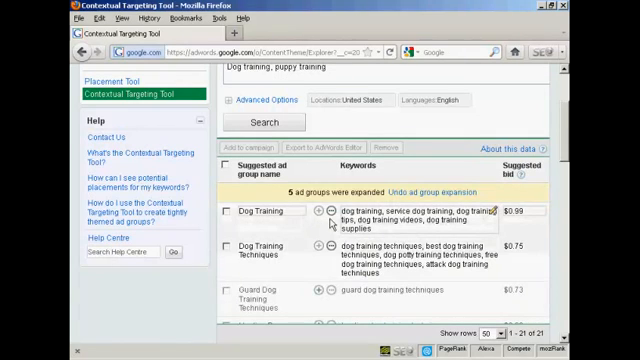
scroll(down, 3)
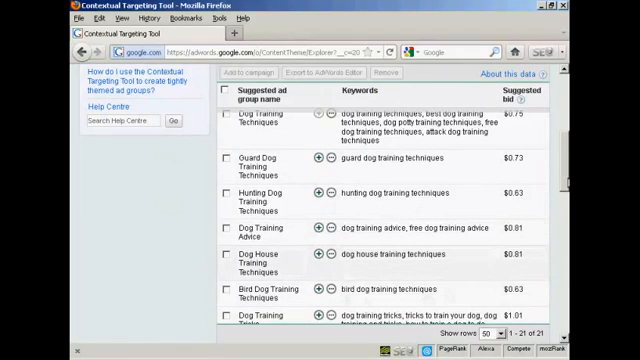
scroll(down, 3)
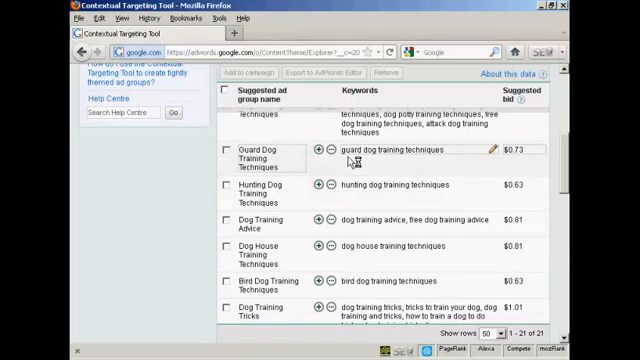
click(224, 172)
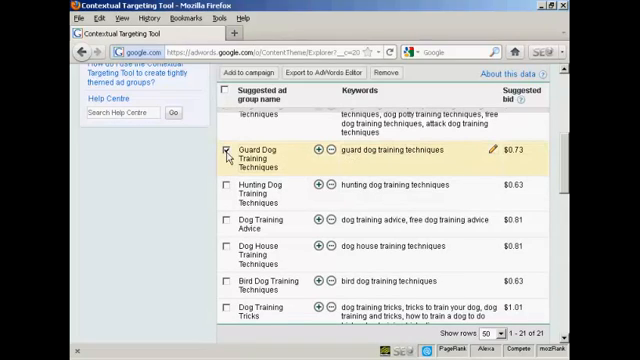
click(224, 152)
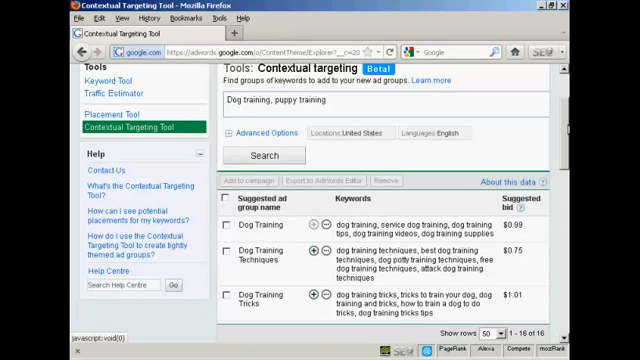
scroll(down, 3)
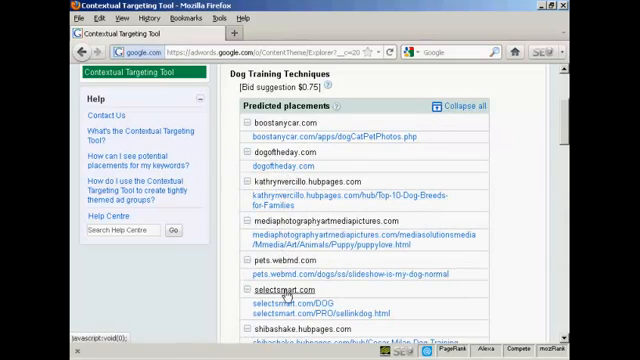
mouse_move(512, 198)
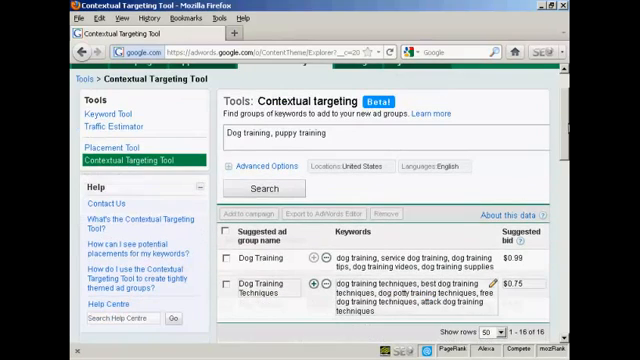
Select all suggested dog training ad groups, then clear the selection so none are marked
scroll(down, 3)
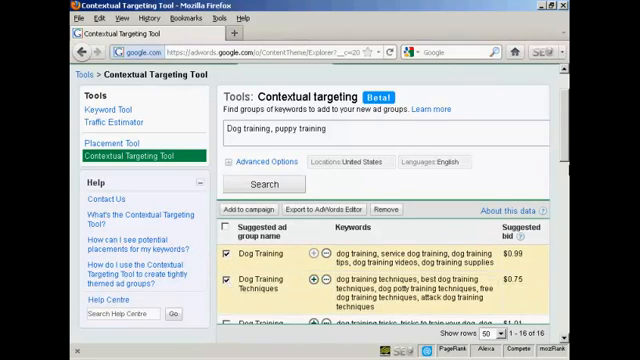
scroll(down, 3)
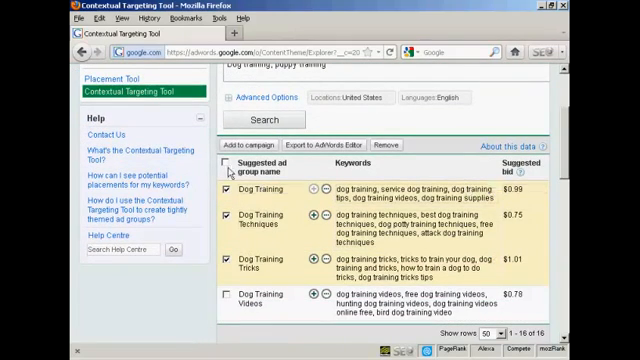
click(224, 162)
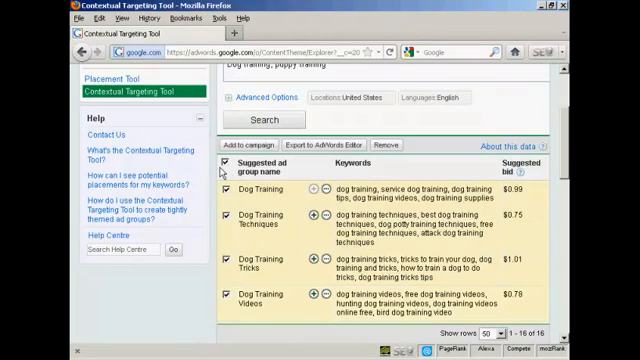
click(222, 160)
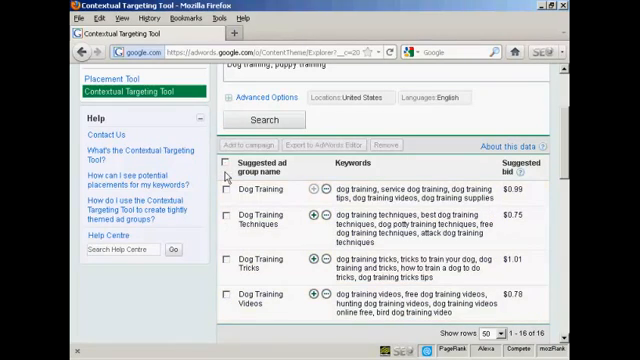